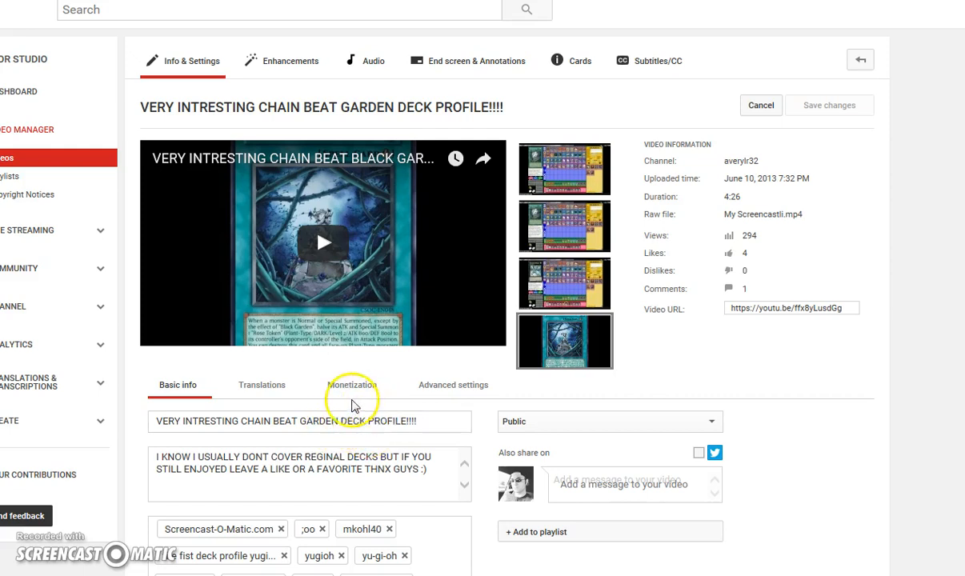
Show the Monetization settings with the ad re-review request, then highlight the upload year.
{"action": "left_click", "coordinate": [353, 385]}
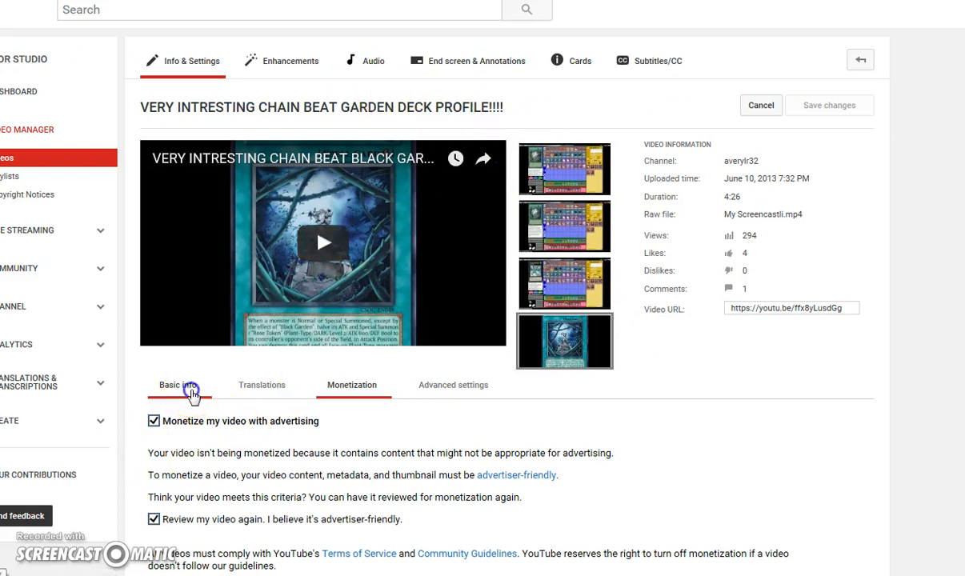
{"action": "left_click", "coordinate": [178, 385]}
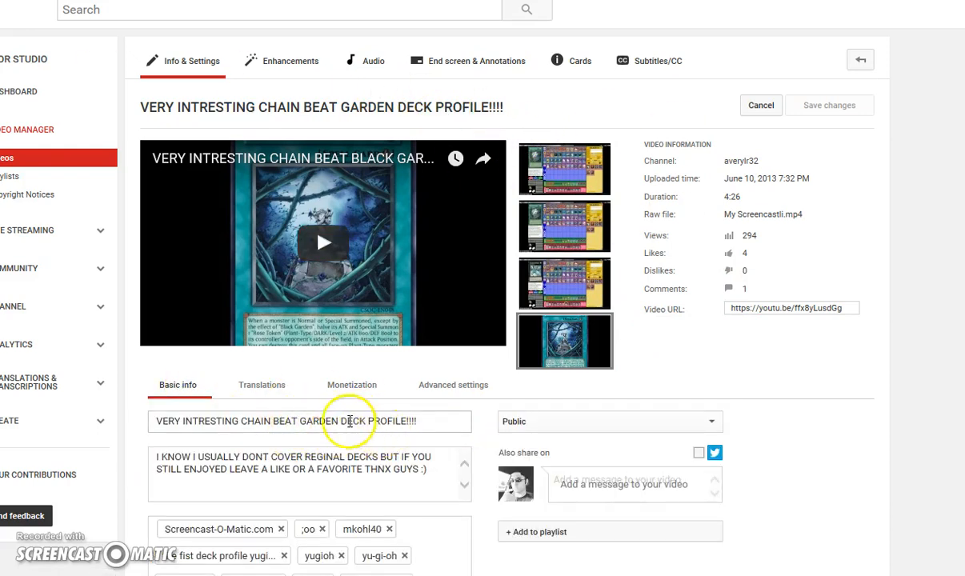
{"action": "left_click", "coordinate": [351, 385]}
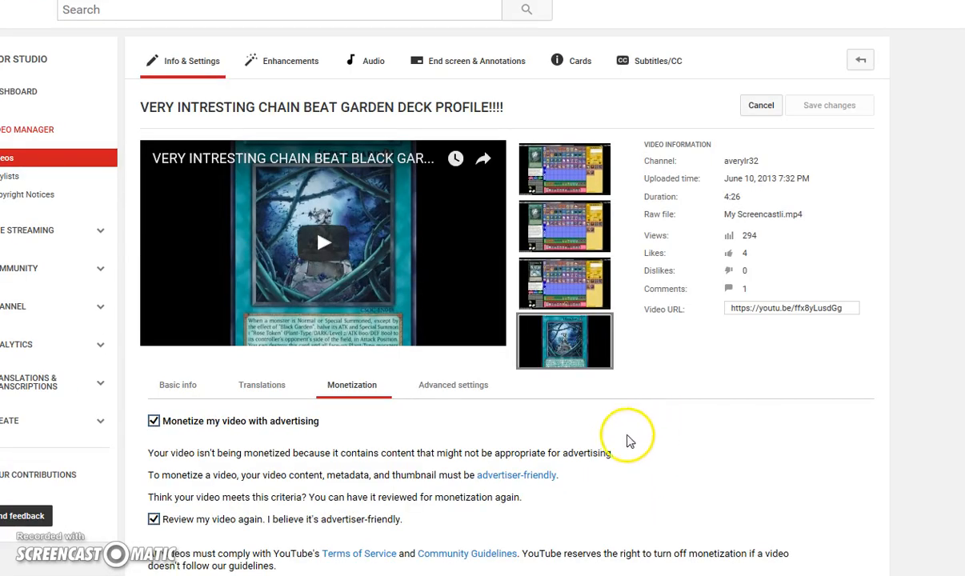
{"action": "mouse_move", "coordinate": [799, 196]}
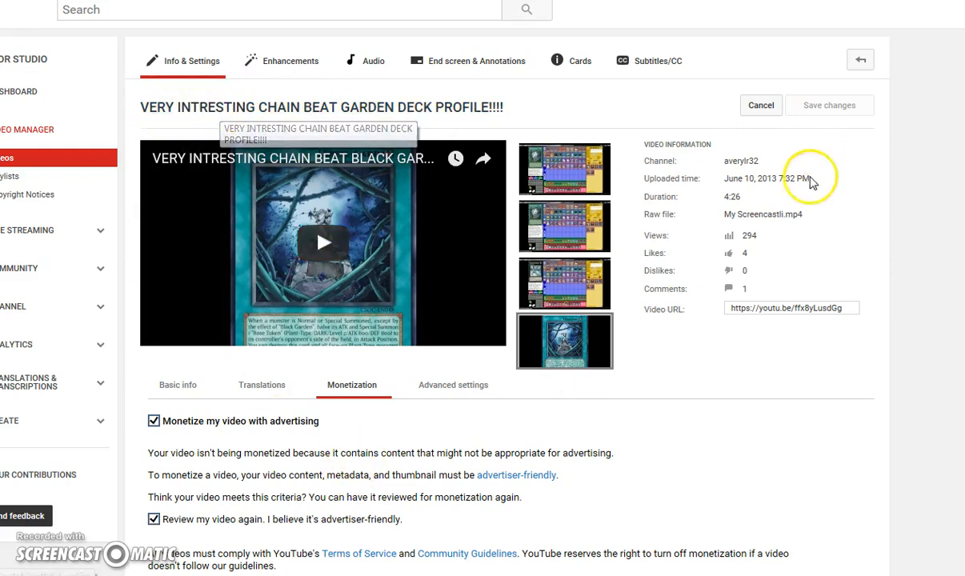
{"action": "double_click", "coordinate": [773, 179]}
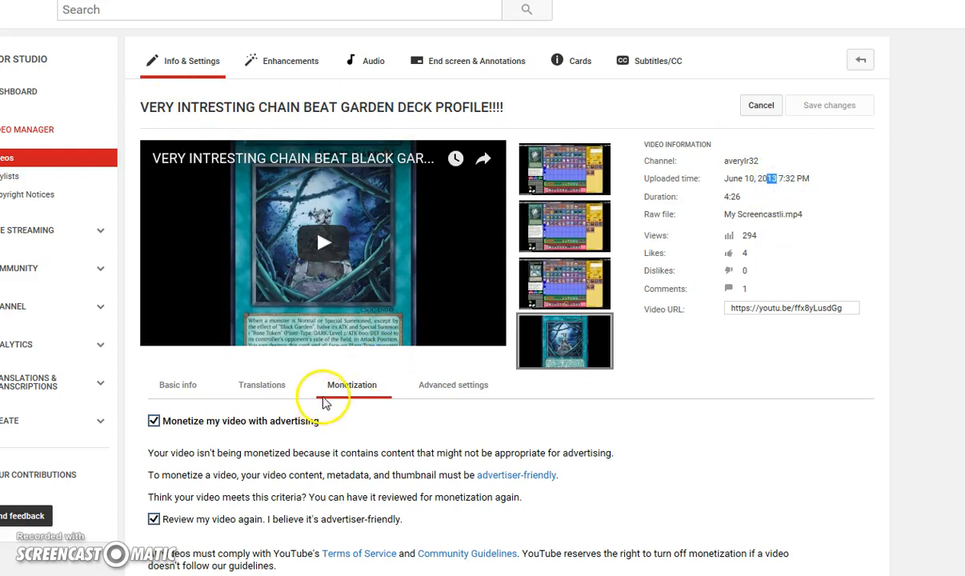
Alternate between Basic info and Monetization, ending on the video's title and description.
{"action": "scroll", "scroll_direction": "down", "scroll_amount": 3}
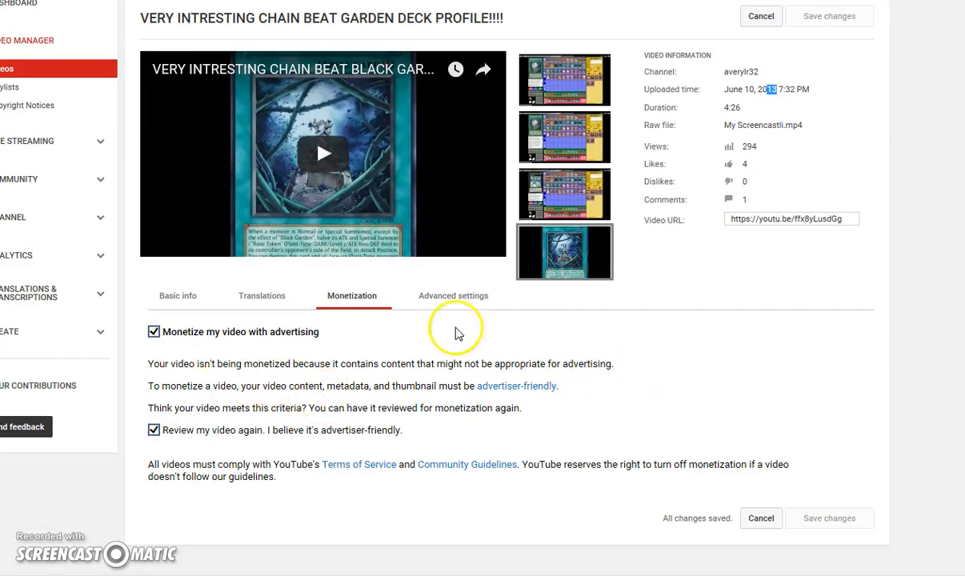
{"action": "left_click", "coordinate": [178, 296]}
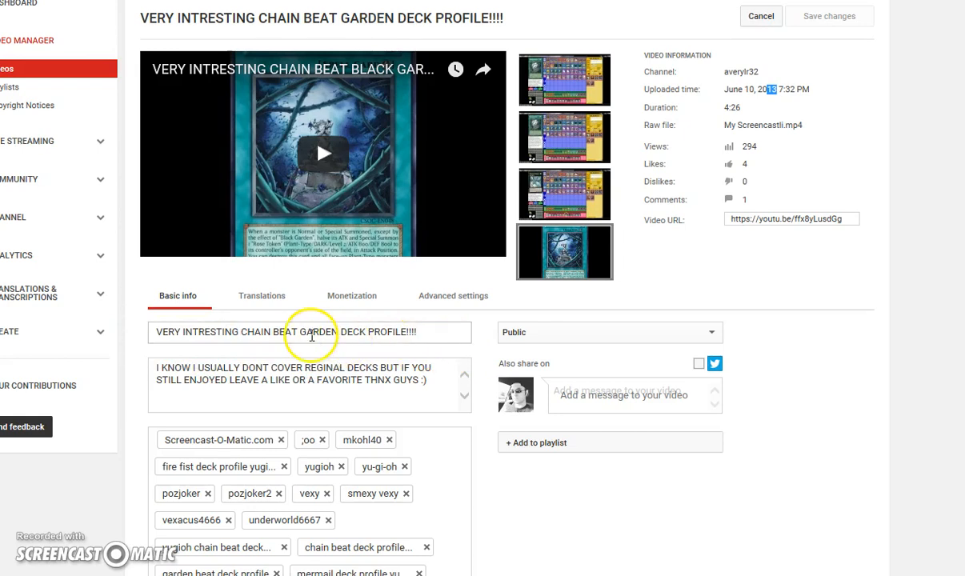
{"action": "left_click", "coordinate": [351, 295]}
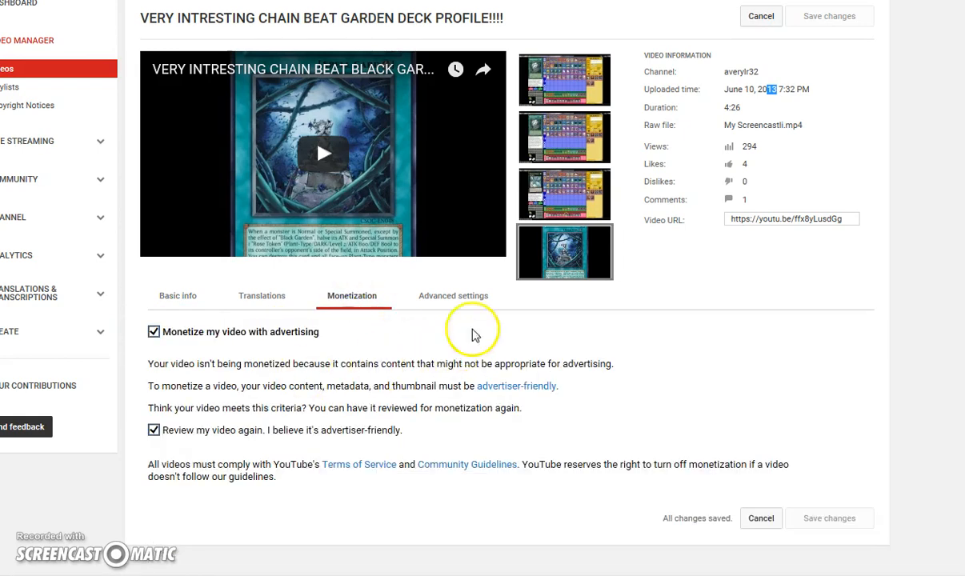
{"action": "mouse_move", "coordinate": [640, 372]}
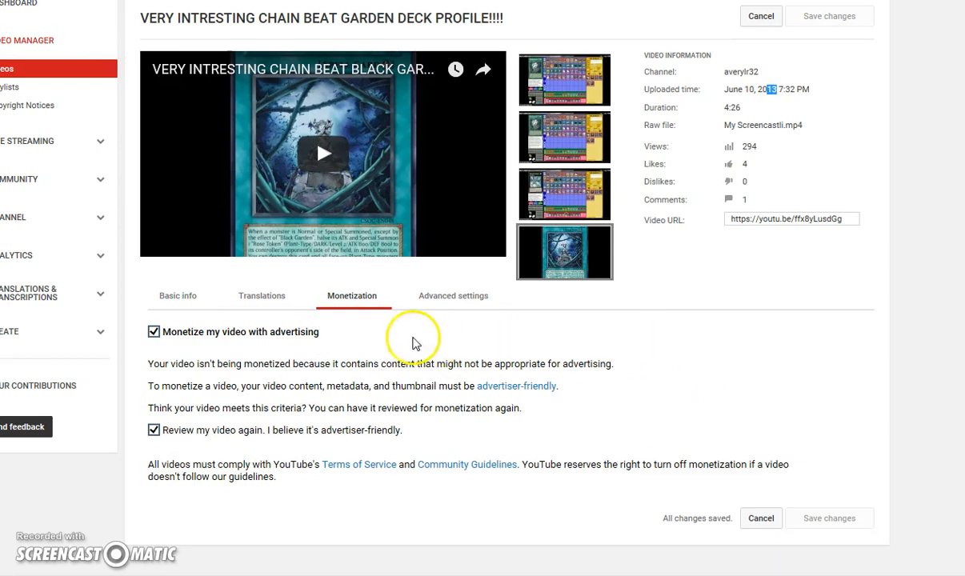
{"action": "left_click", "coordinate": [178, 296]}
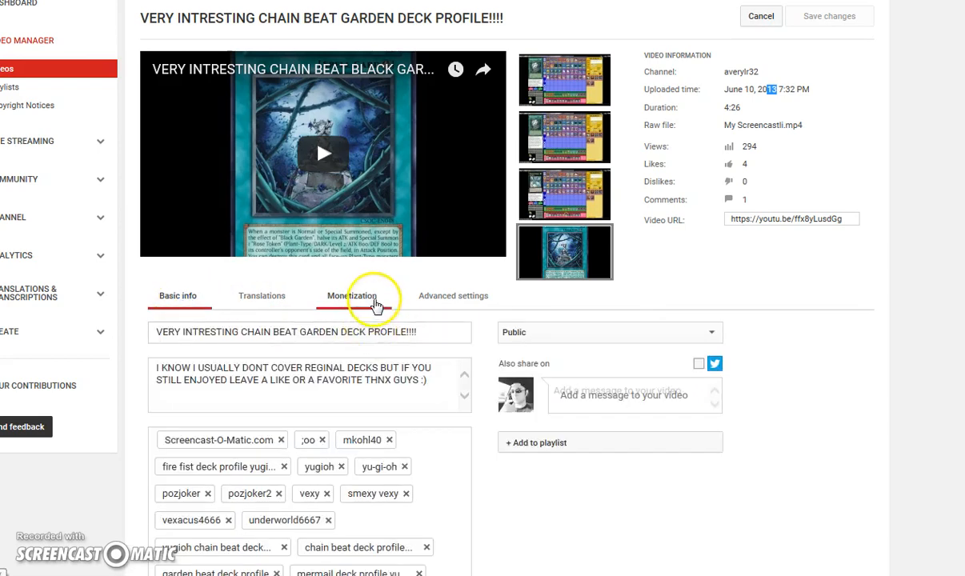
{"action": "left_click", "coordinate": [364, 295]}
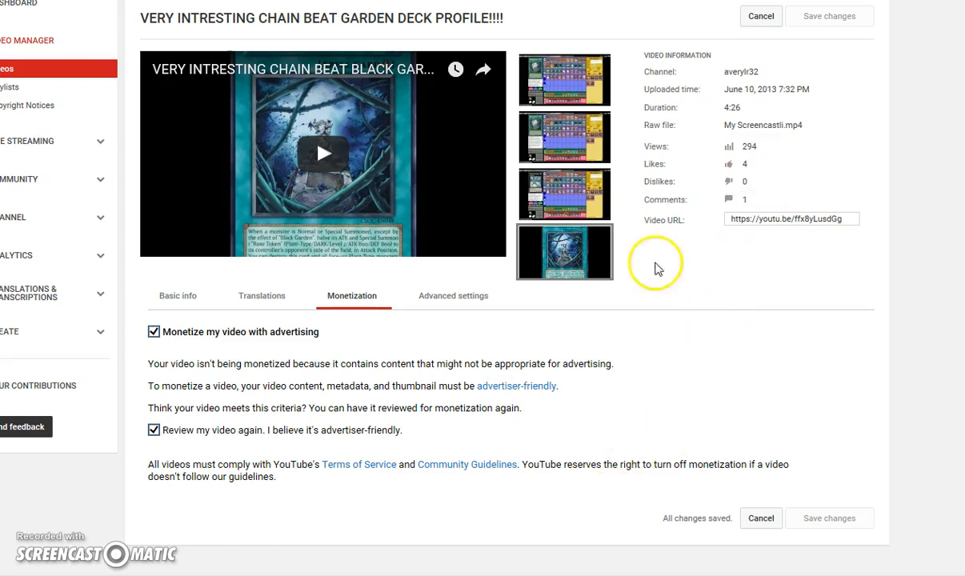
{"action": "left_click", "coordinate": [178, 297]}
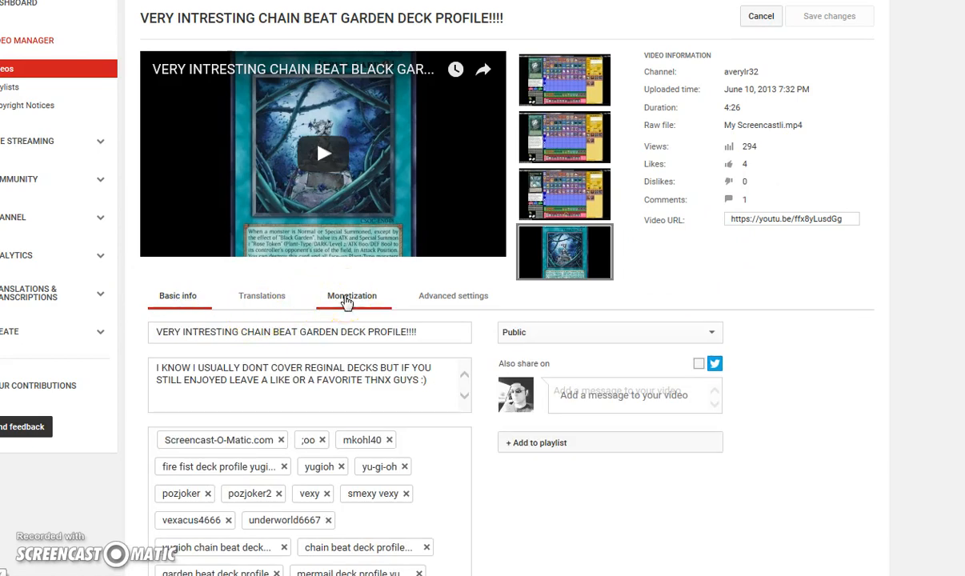
{"action": "left_click", "coordinate": [352, 296]}
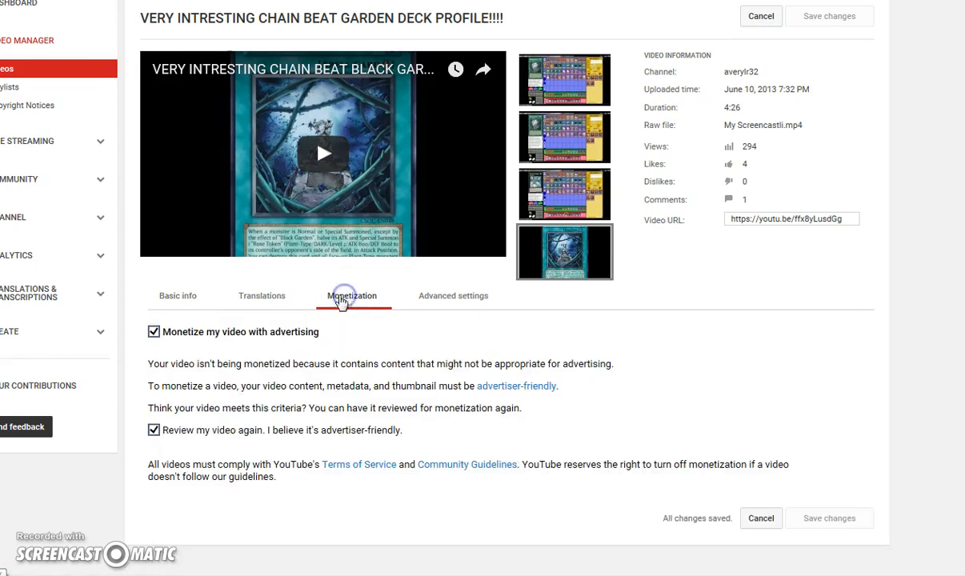
{"action": "left_click", "coordinate": [177, 296]}
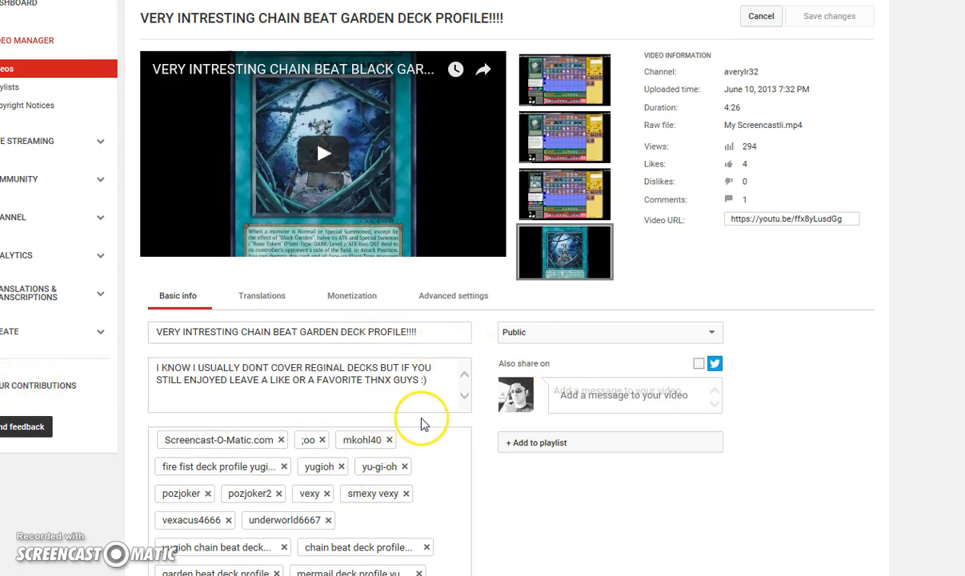
{"action": "mouse_move", "coordinate": [429, 421]}
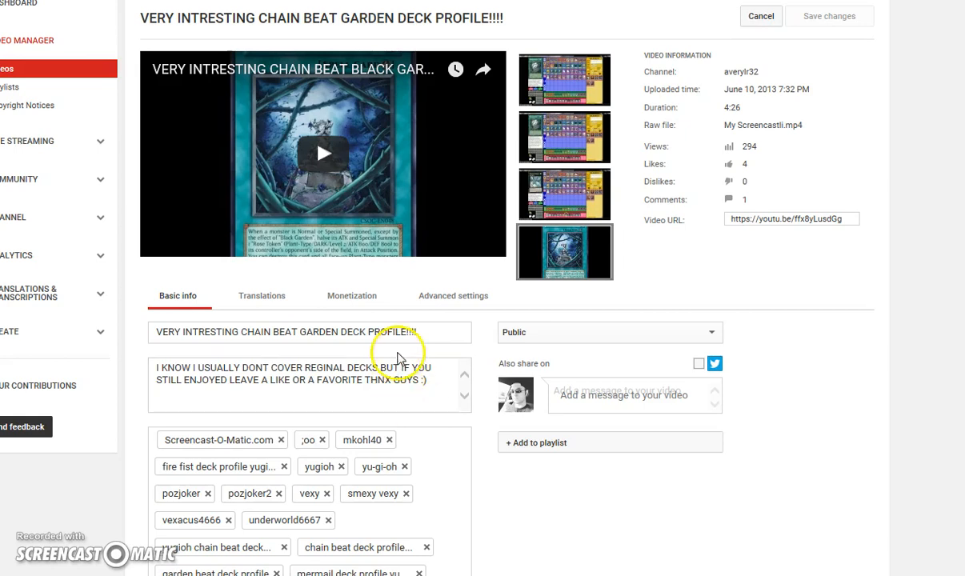
{"action": "left_click", "coordinate": [351, 297]}
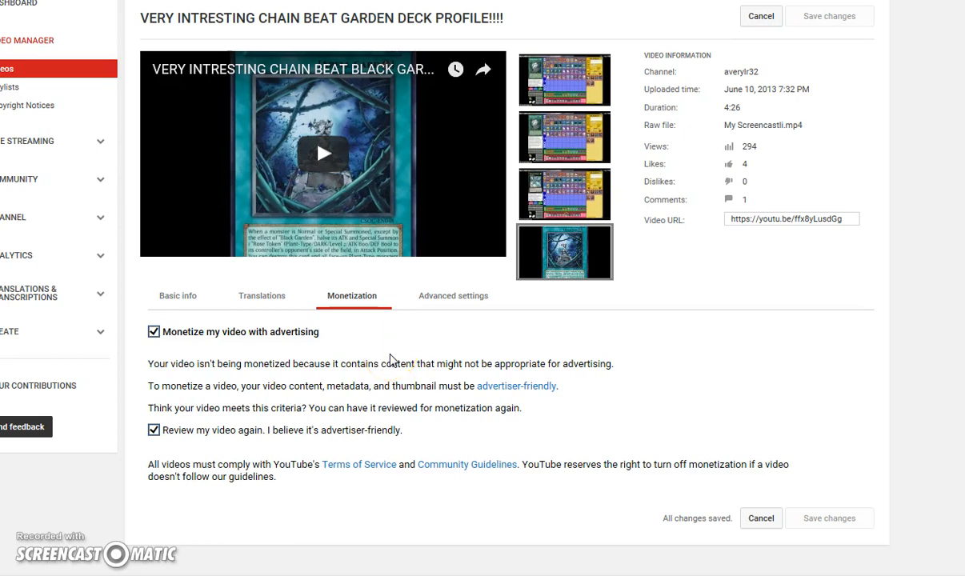
{"action": "left_click", "coordinate": [178, 295]}
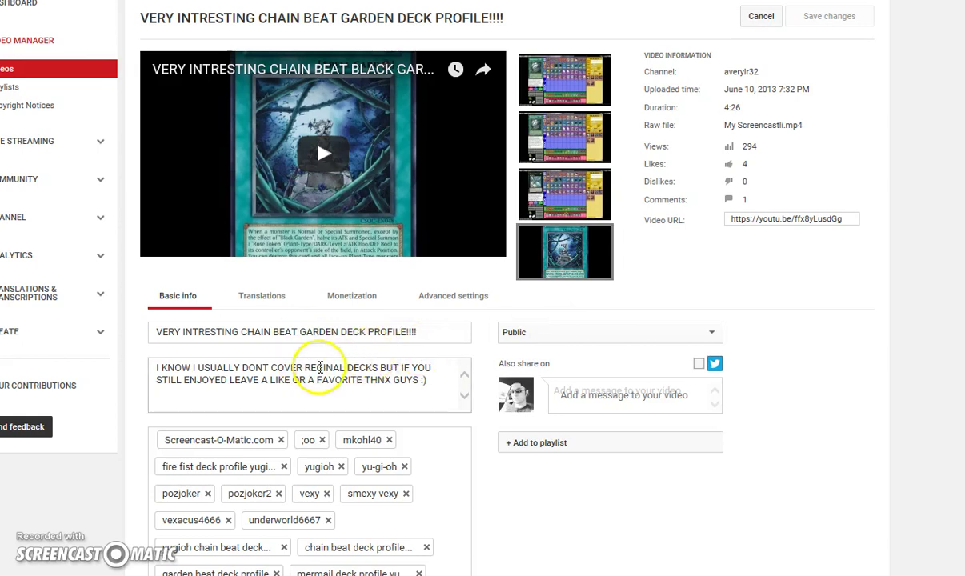
{"action": "mouse_move", "coordinate": [440, 416]}
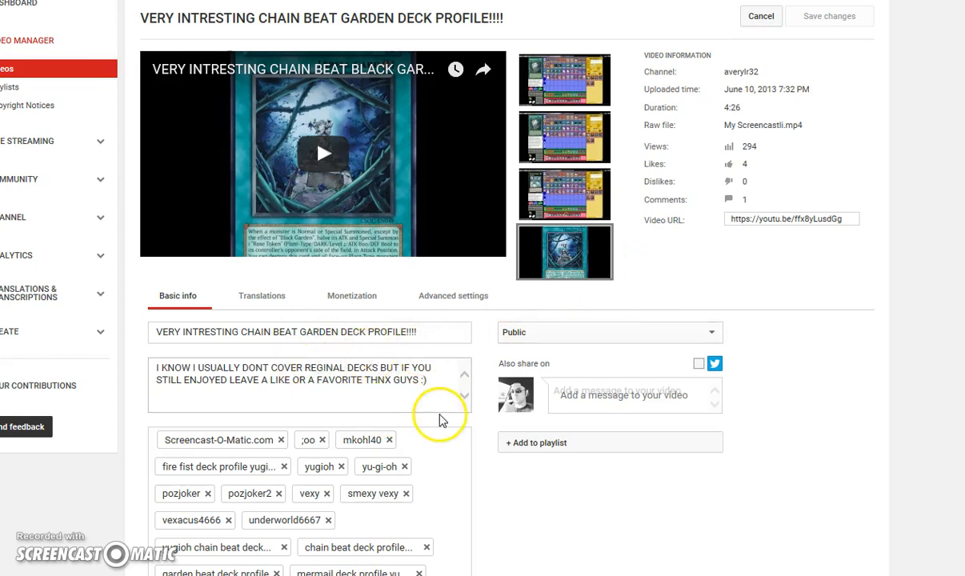
{"action": "mouse_move", "coordinate": [375, 315]}
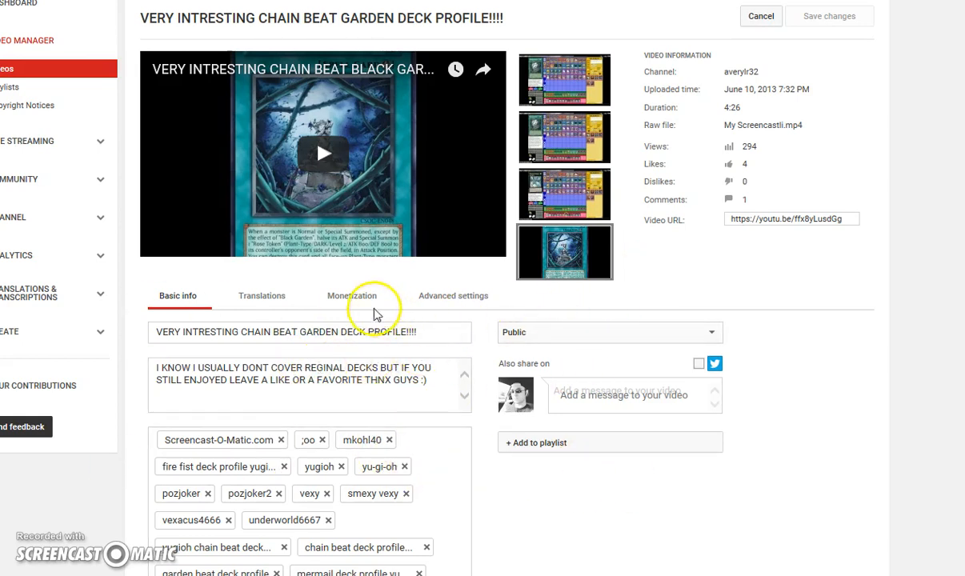
{"action": "left_click", "coordinate": [352, 295]}
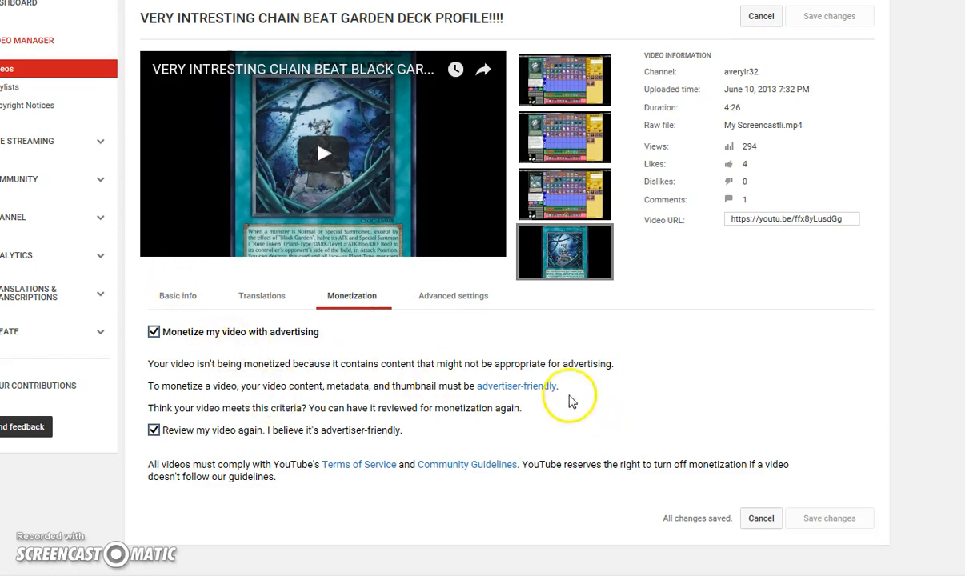
{"action": "mouse_move", "coordinate": [614, 428]}
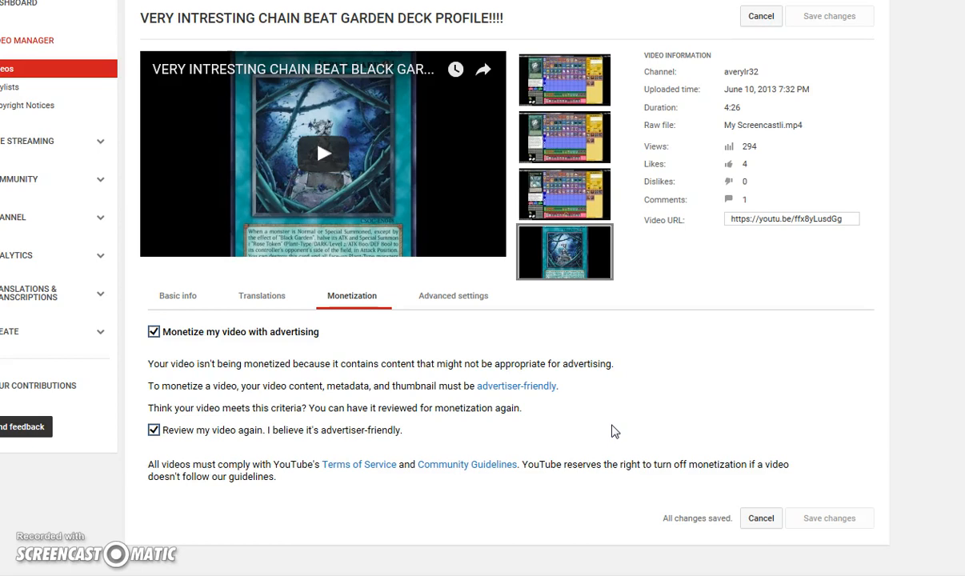
{"action": "left_click", "coordinate": [178, 295]}
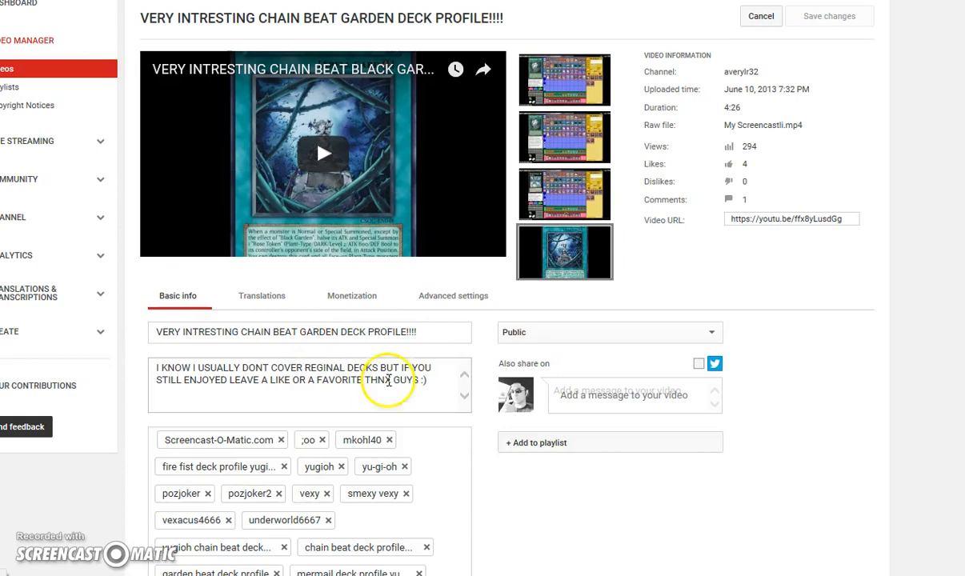
{"action": "mouse_move", "coordinate": [653, 517]}
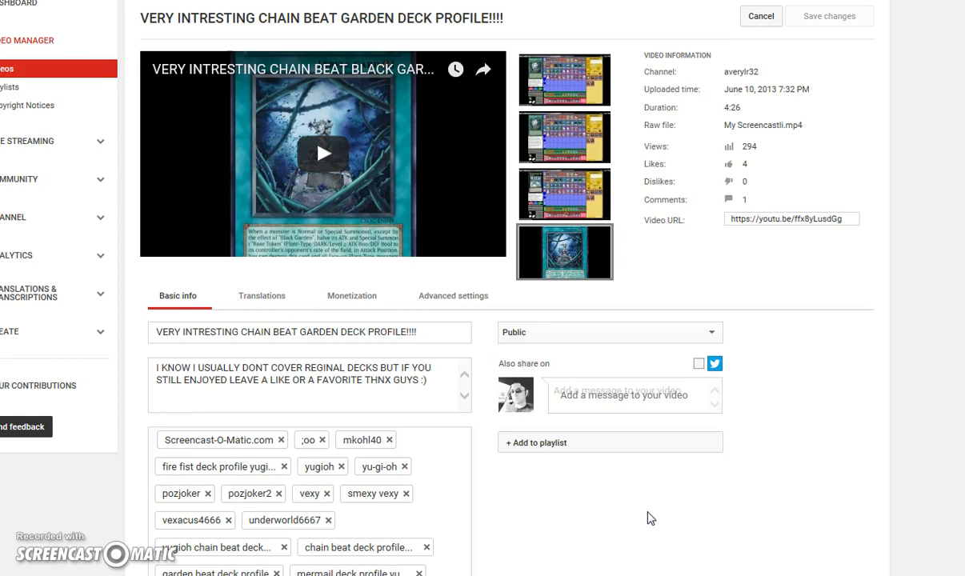
{"action": "mouse_move", "coordinate": [532, 18]}
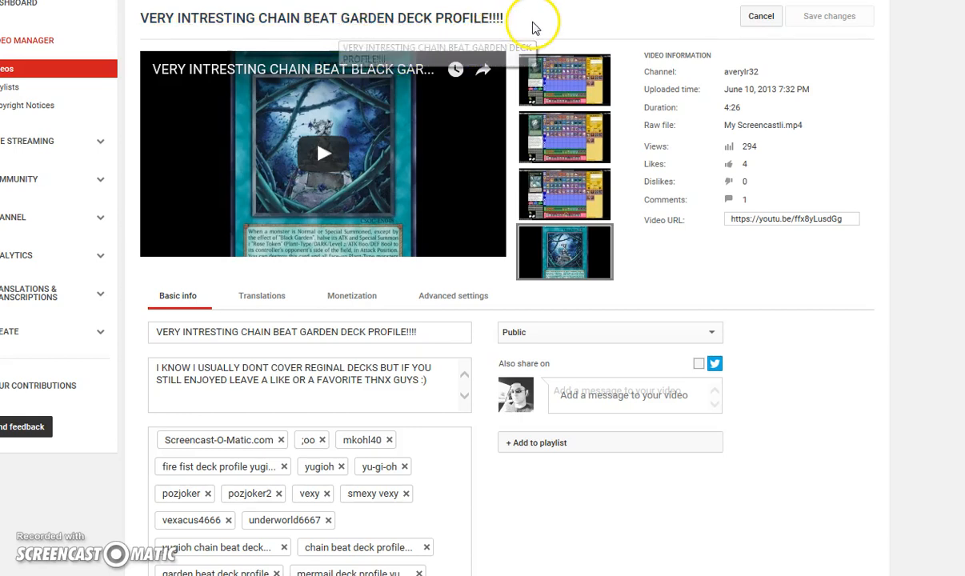
{"action": "mouse_move", "coordinate": [508, 54]}
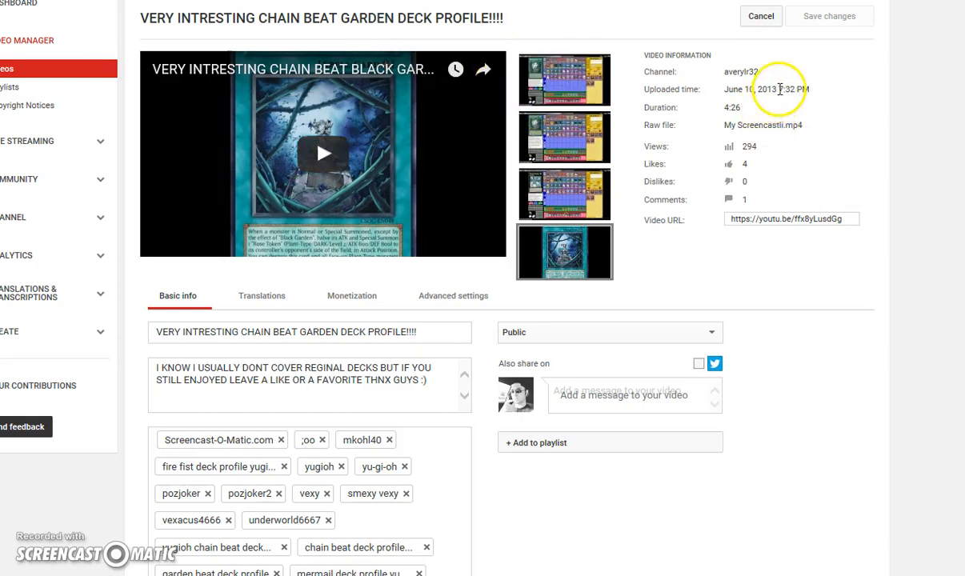
{"action": "double_click", "coordinate": [773, 89]}
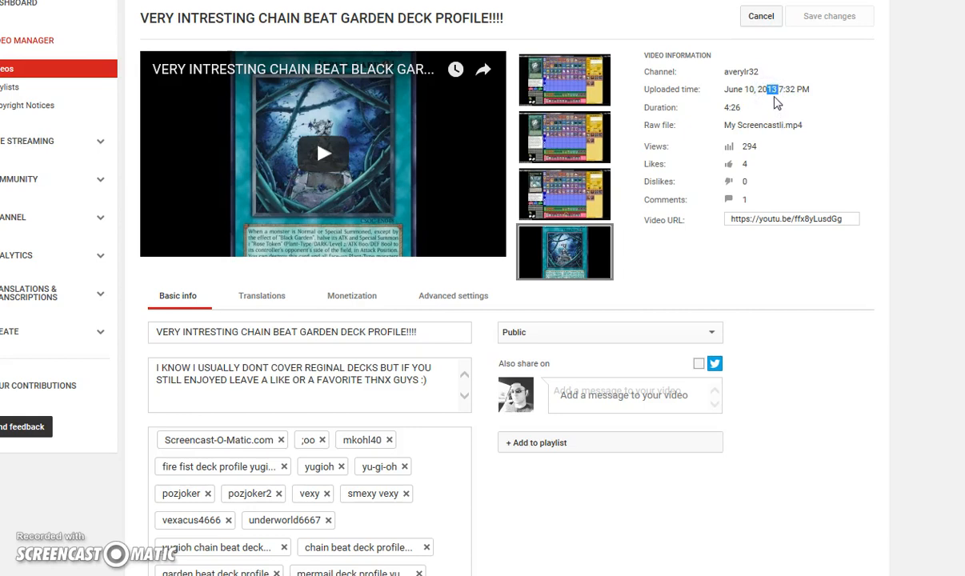
{"action": "mouse_move", "coordinate": [374, 304]}
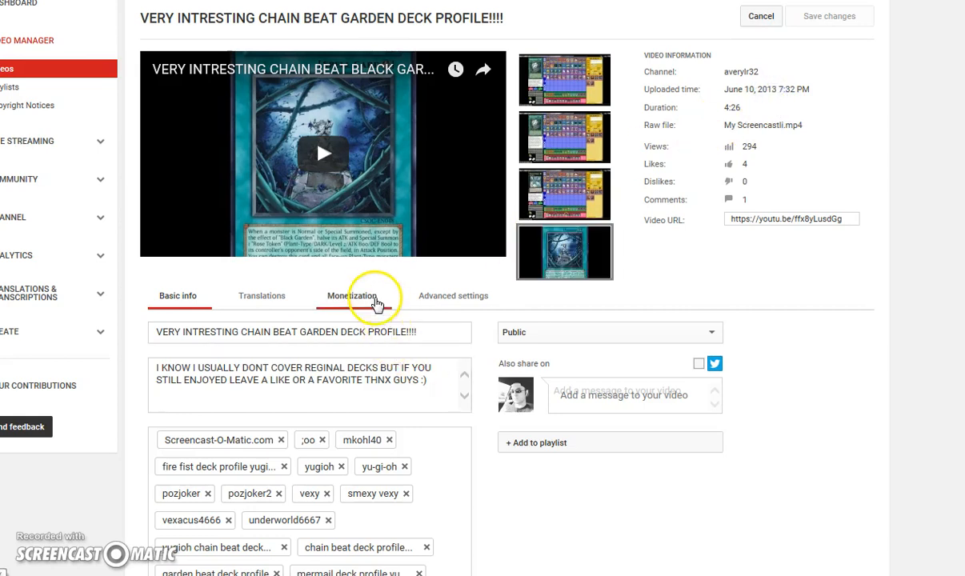
{"action": "mouse_move", "coordinate": [354, 306]}
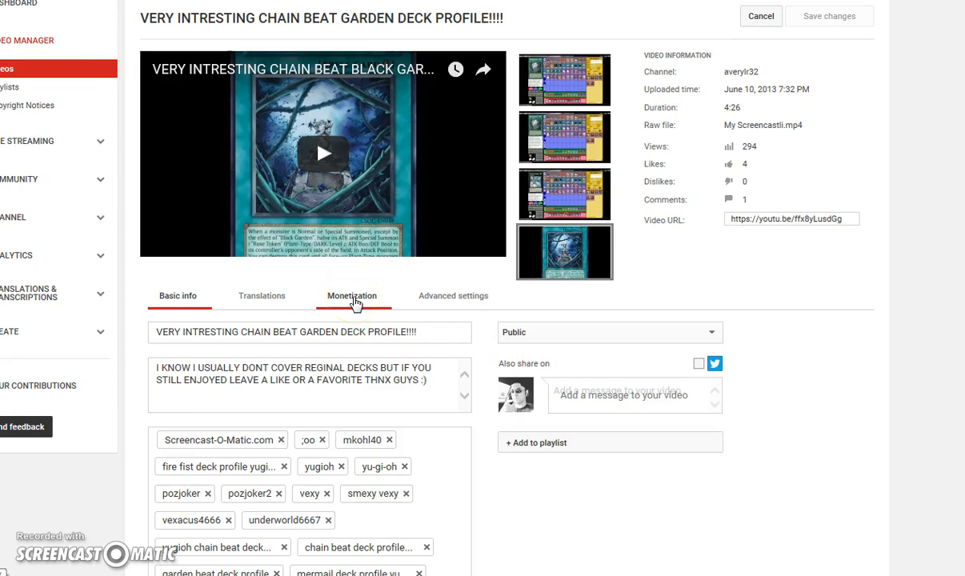
{"action": "left_click", "coordinate": [351, 297]}
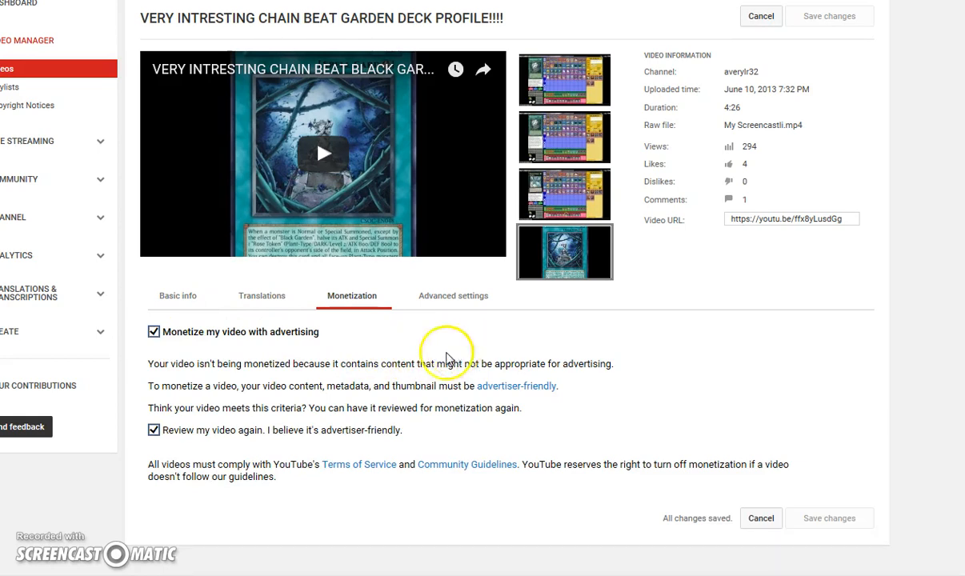
{"action": "mouse_move", "coordinate": [450, 337]}
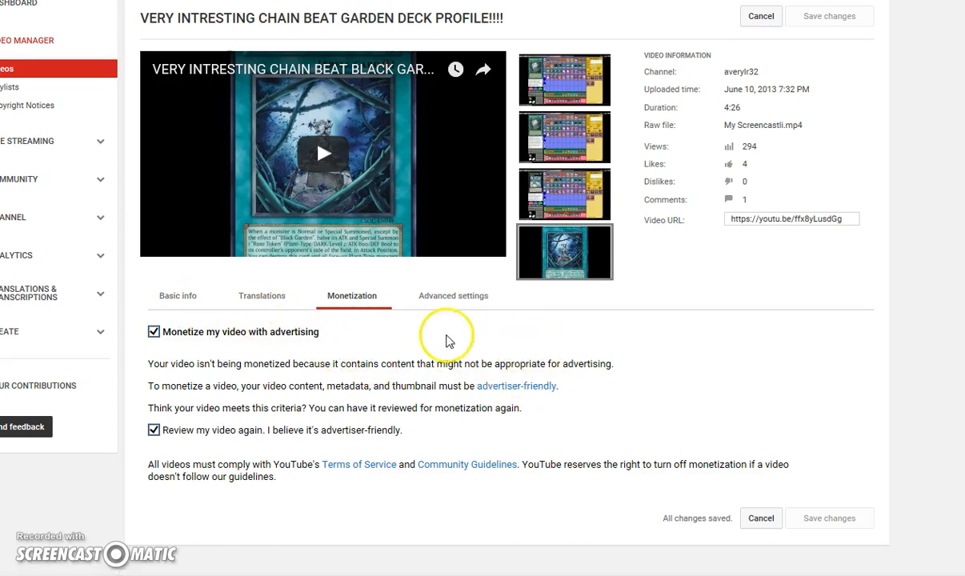
{"action": "left_click", "coordinate": [177, 296]}
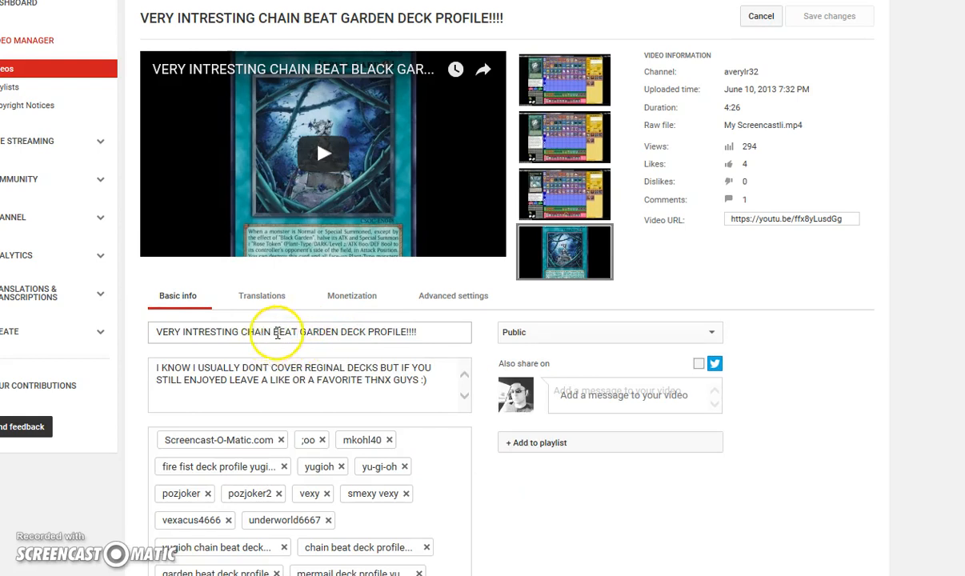
{"action": "mouse_move", "coordinate": [288, 337]}
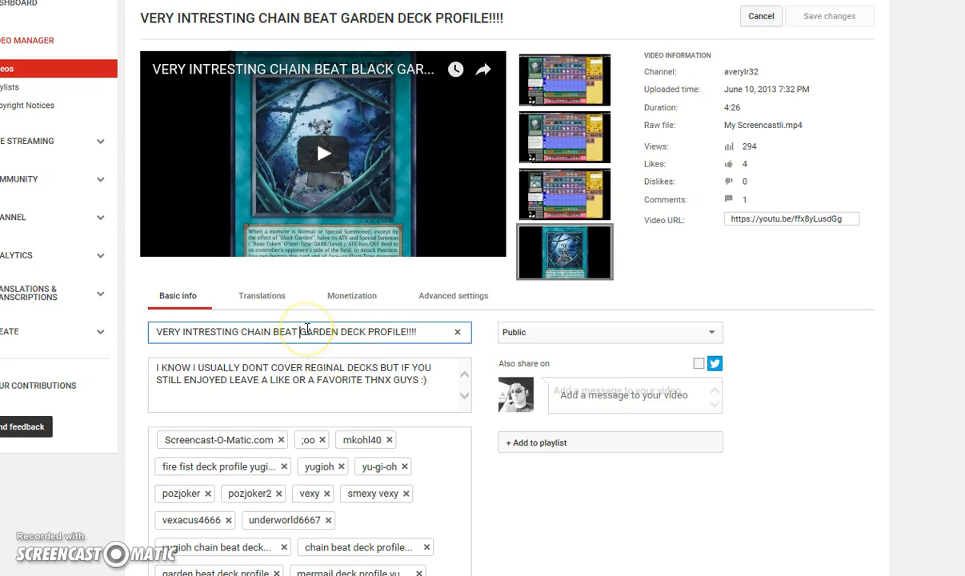
{"action": "mouse_move", "coordinate": [358, 307]}
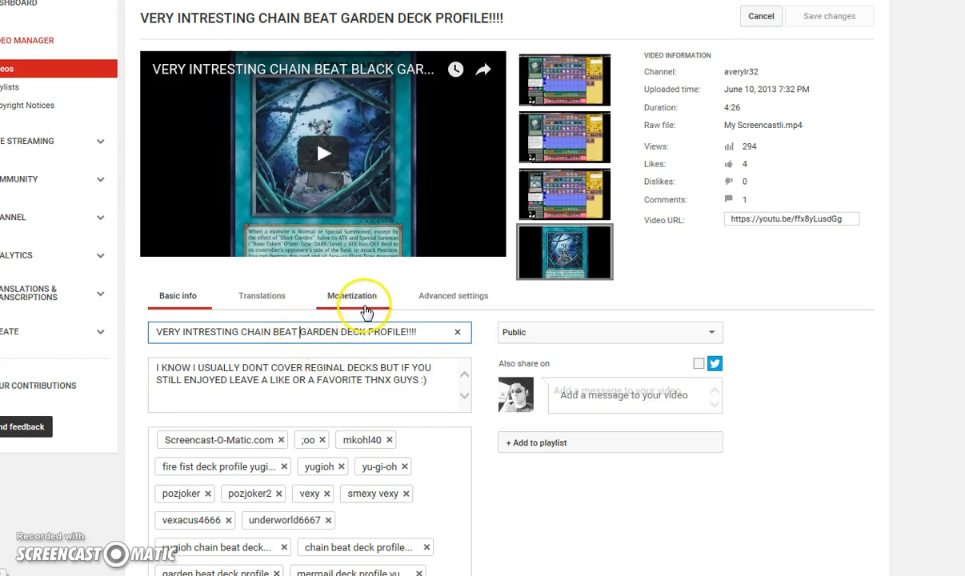
{"action": "left_click", "coordinate": [358, 297]}
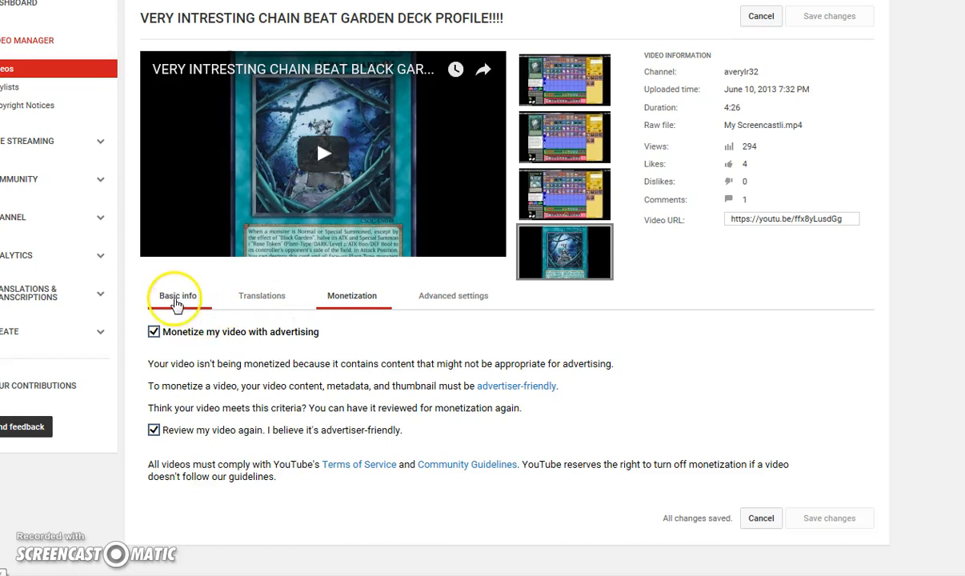
{"action": "left_click", "coordinate": [177, 296]}
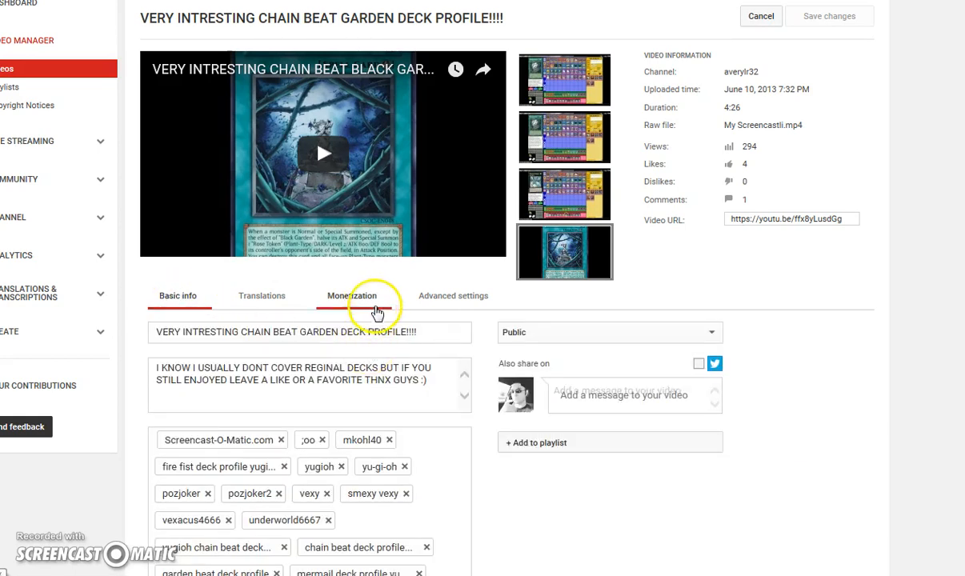